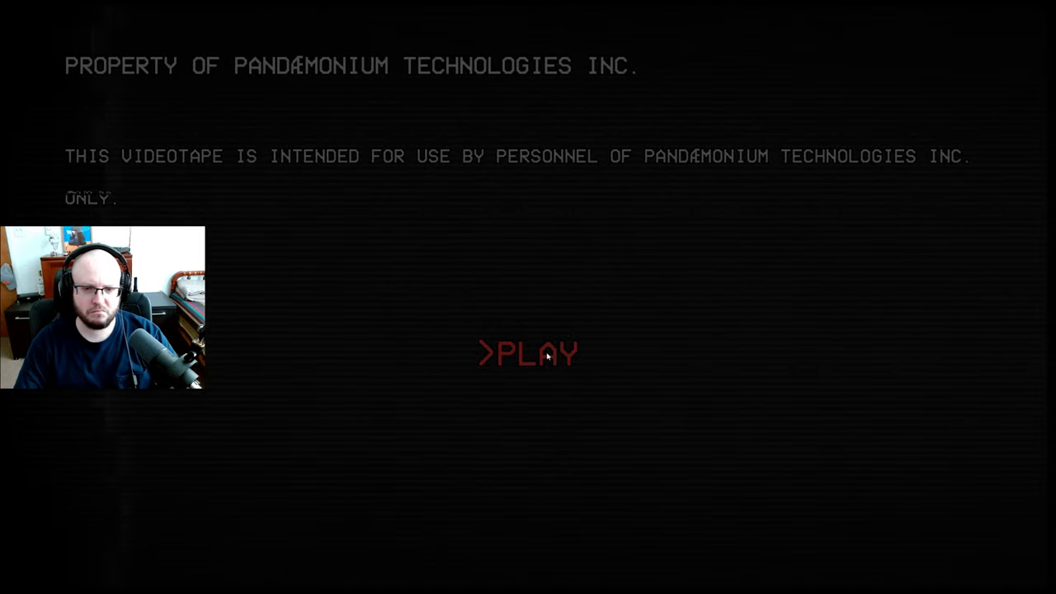
# Start the assessment videotape from the title screen and watch until the first judgement prompt.
pyautogui.click(528, 353)
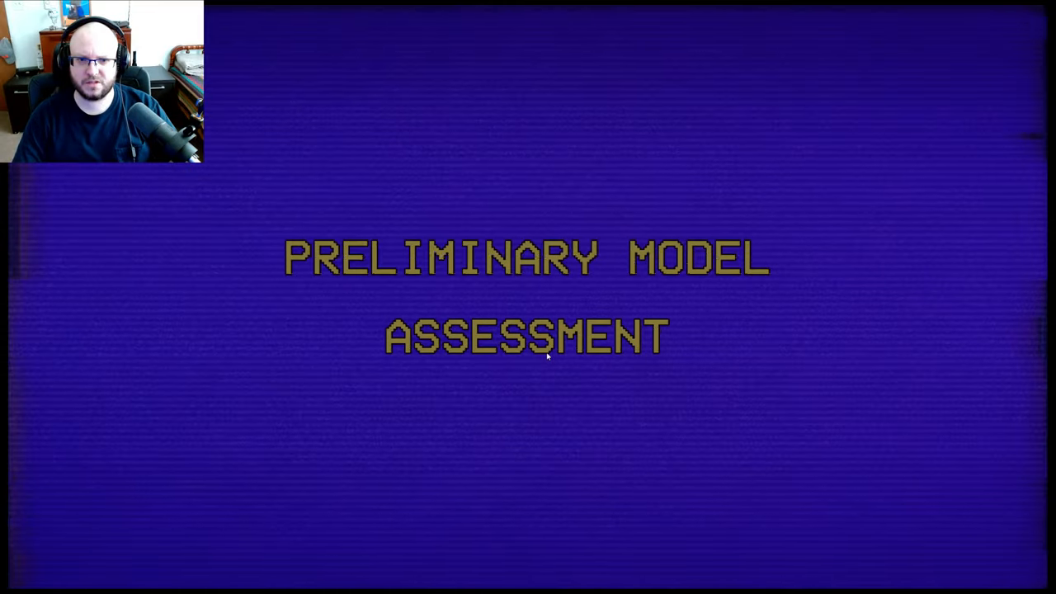
pyautogui.moveTo(505, 409)
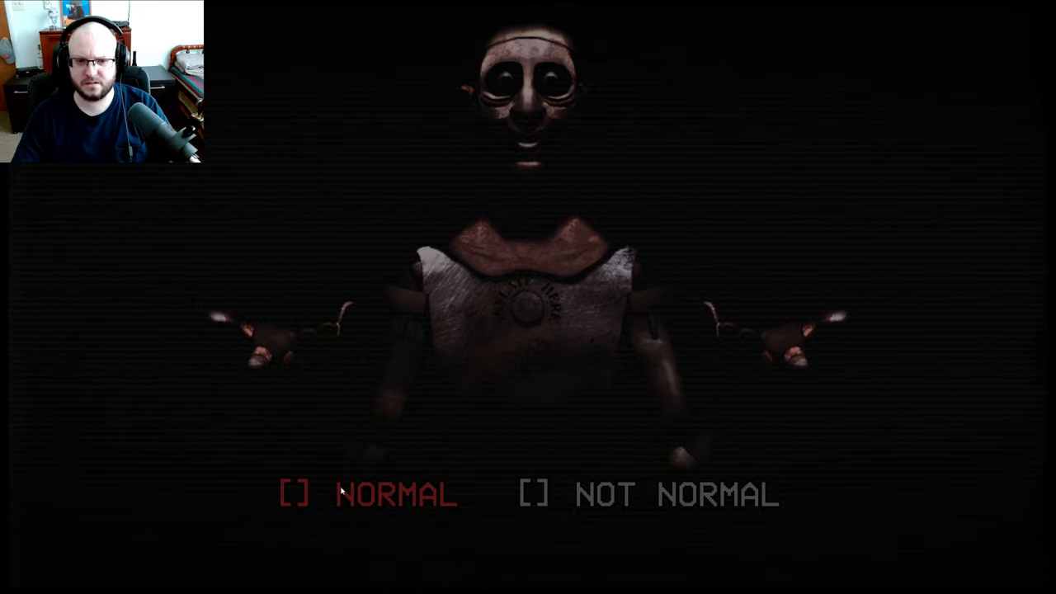
# Judge the puppet's first tested response as Normal.
pyautogui.click(367, 493)
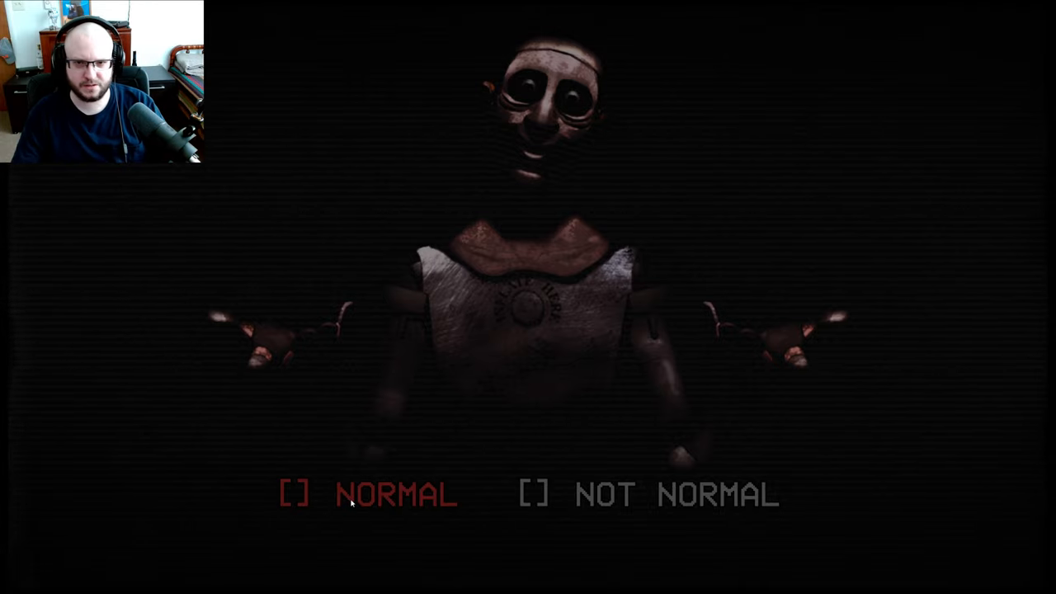
# Judge the puppet's wide-eyed response as Normal.
pyautogui.click(367, 493)
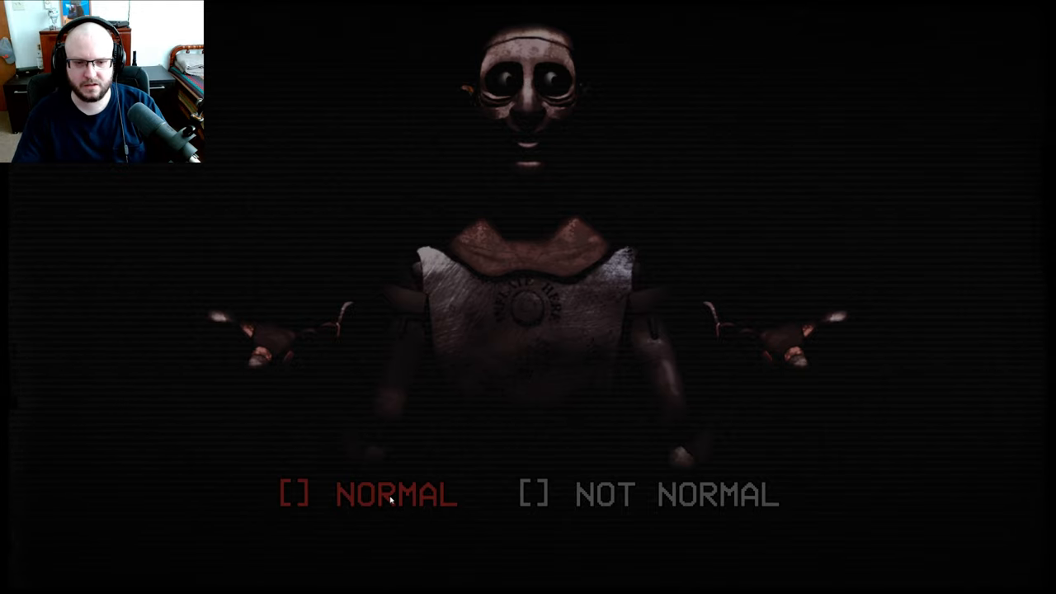
# Judge the puppet's calm-faced response as Normal.
pyautogui.click(394, 493)
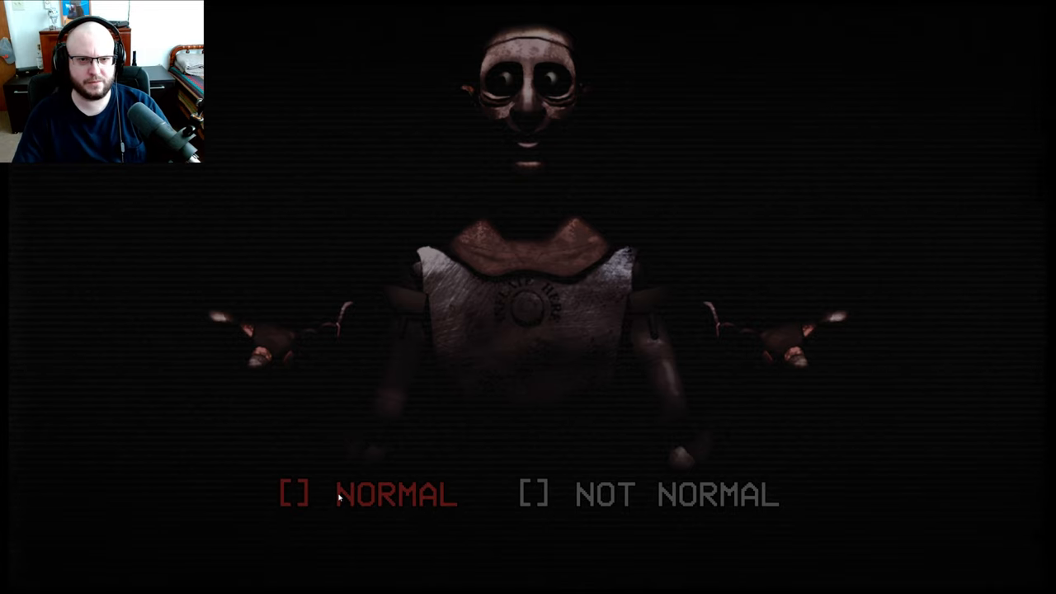
# Judge this puppet response as Normal and let the next test play out.
pyautogui.click(338, 495)
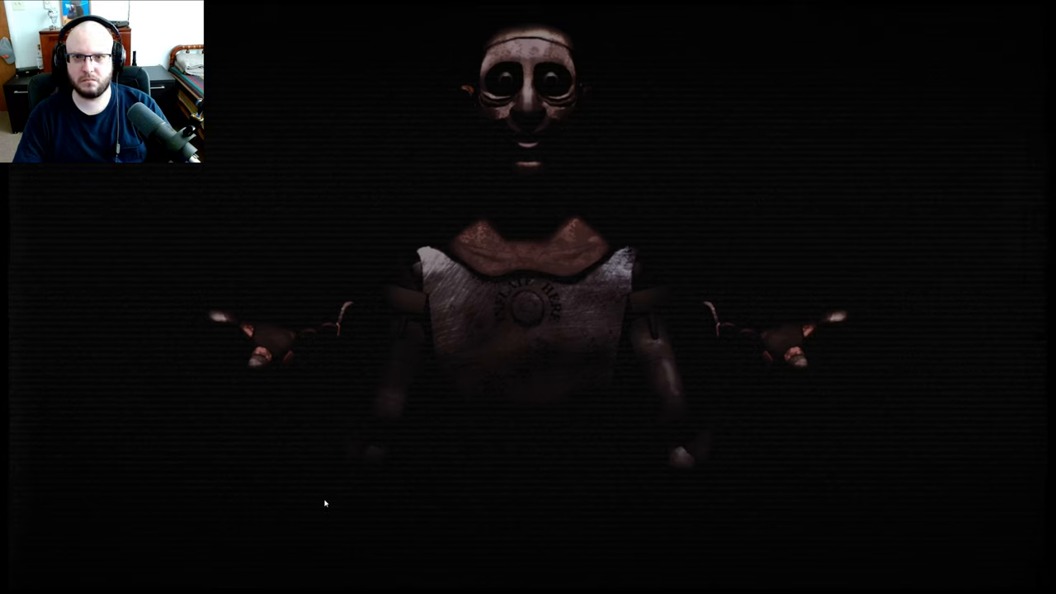
pyautogui.moveTo(224, 455)
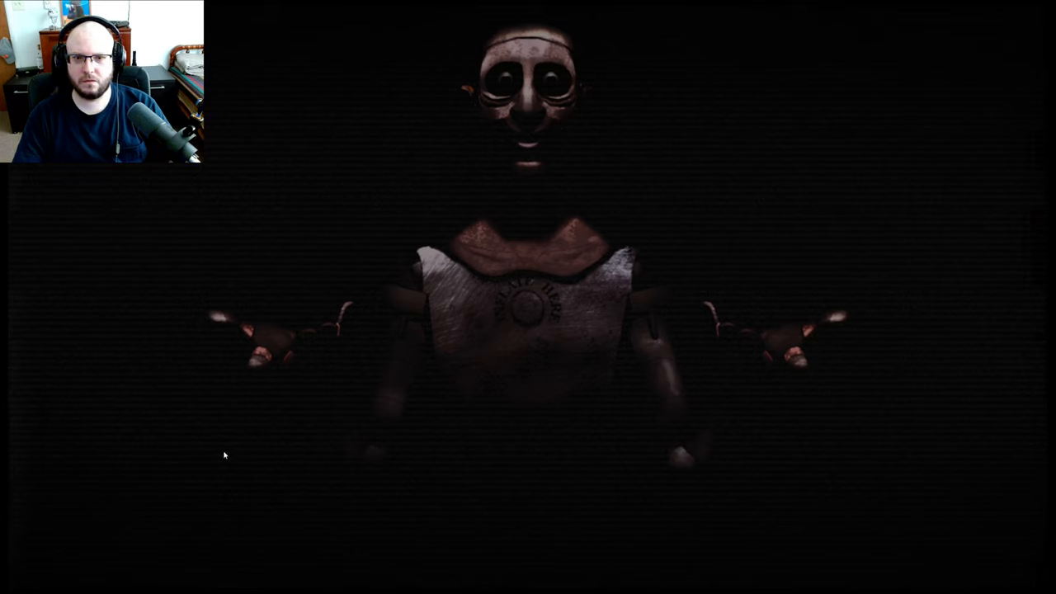
pyautogui.moveTo(4, 378)
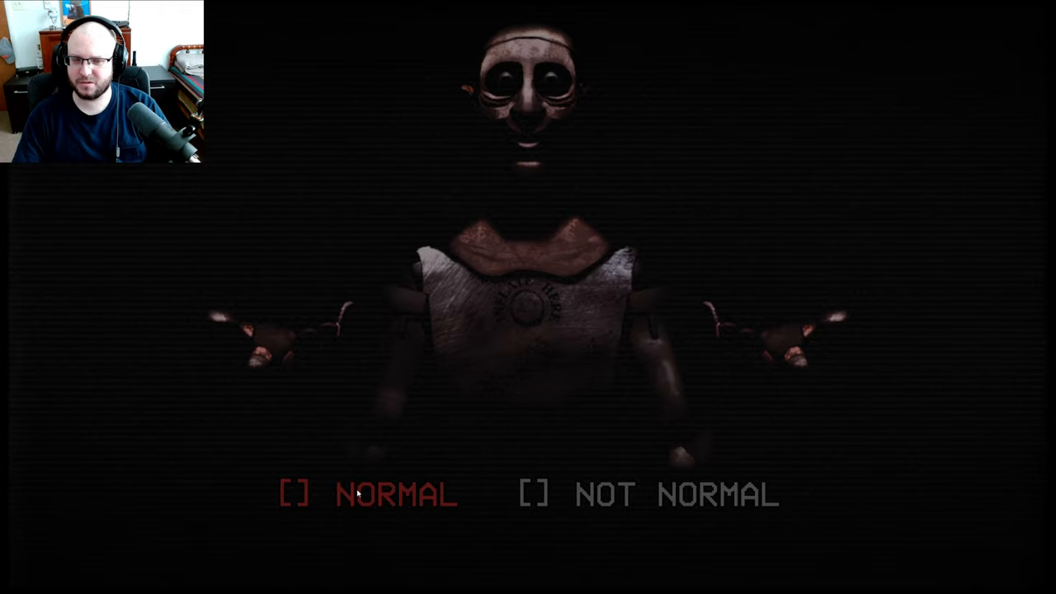
# Judge the wide-eyed puppet's response as Normal.
pyautogui.click(397, 494)
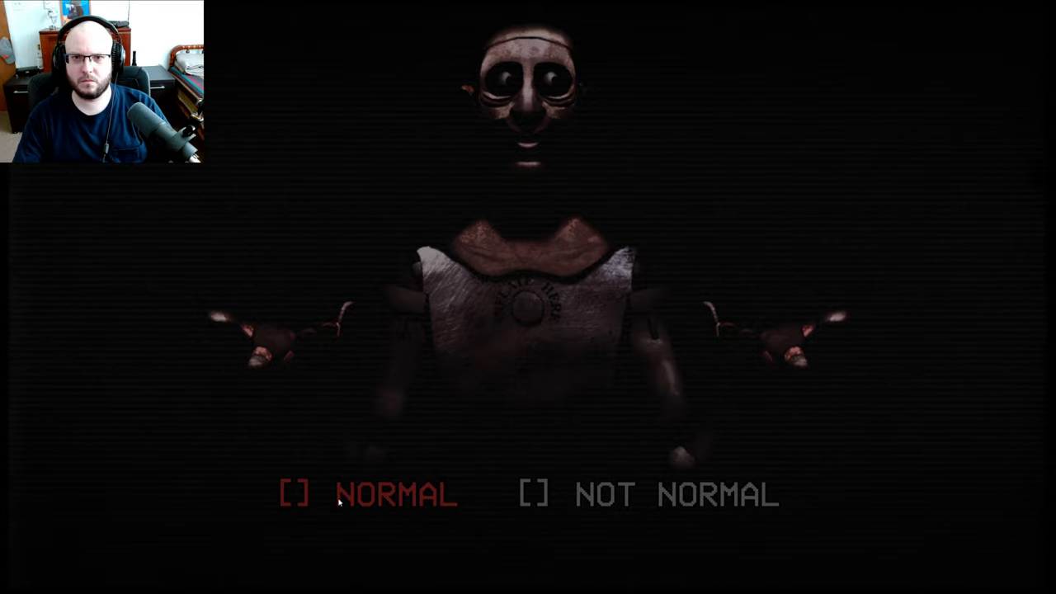
# Judge the puppet's next three tested responses as Normal.
pyautogui.click(396, 494)
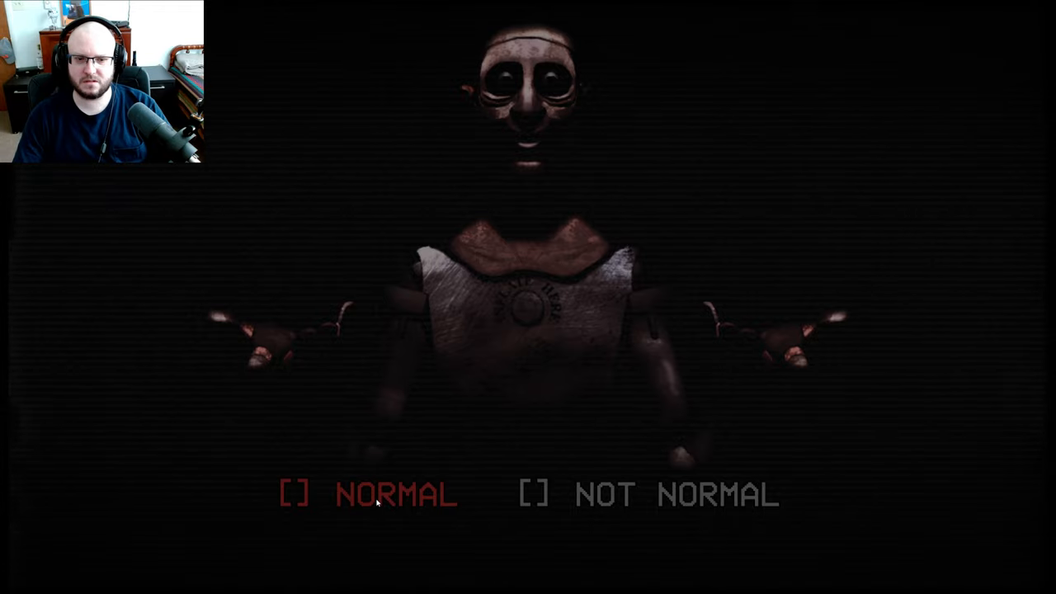
pyautogui.click(396, 496)
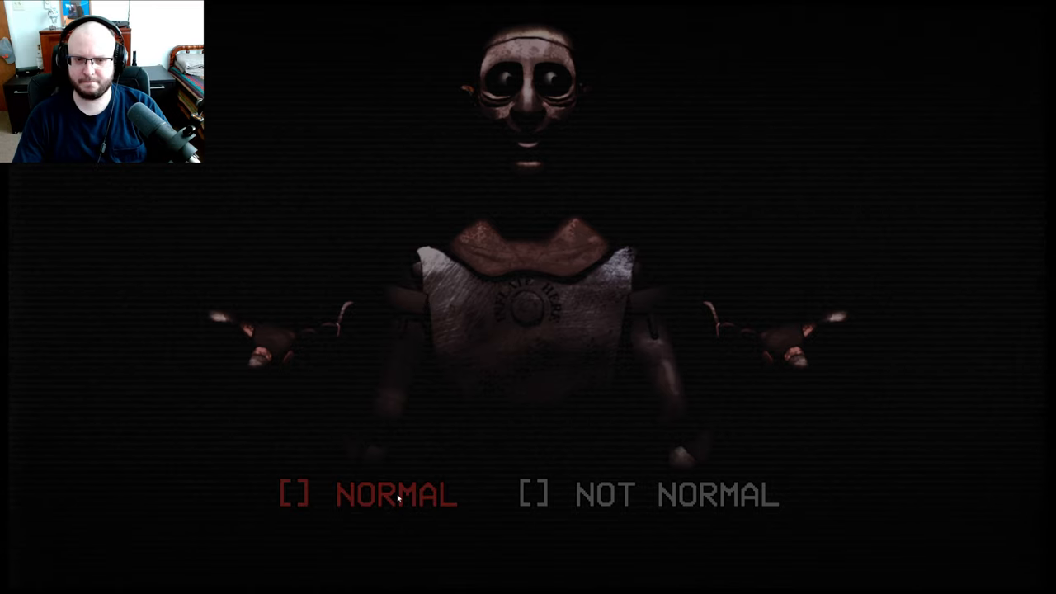
pyautogui.moveTo(399, 495)
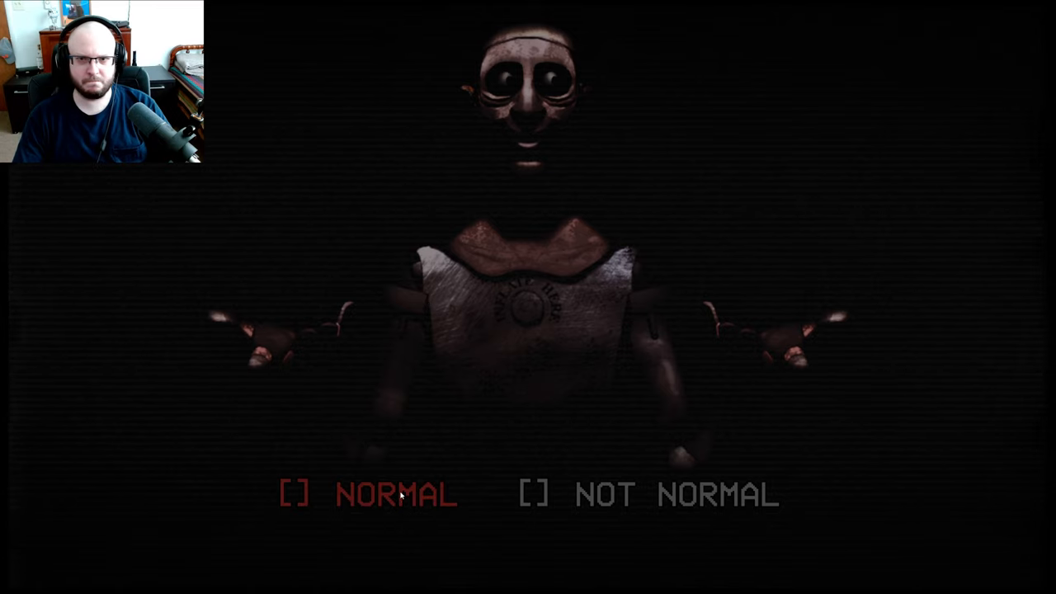
pyautogui.click(366, 495)
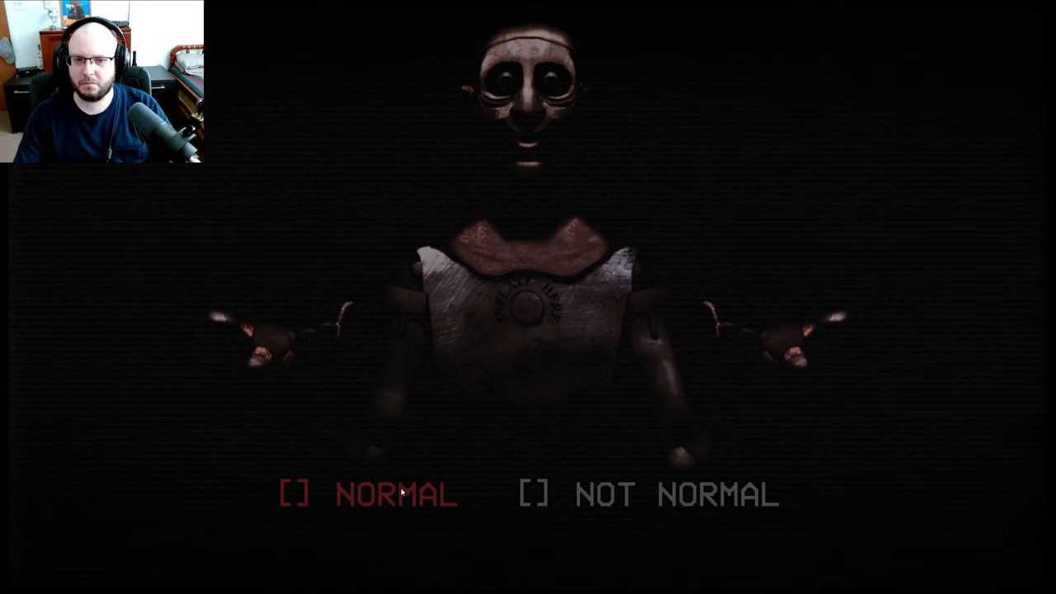
# Judge two more puppet responses as Normal.
pyautogui.click(394, 494)
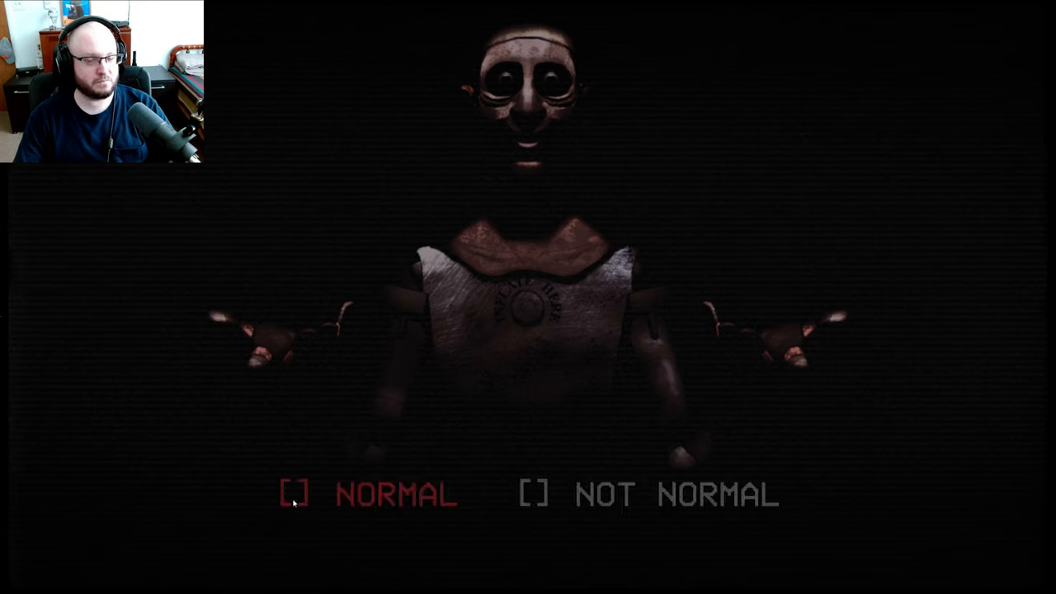
pyautogui.click(293, 496)
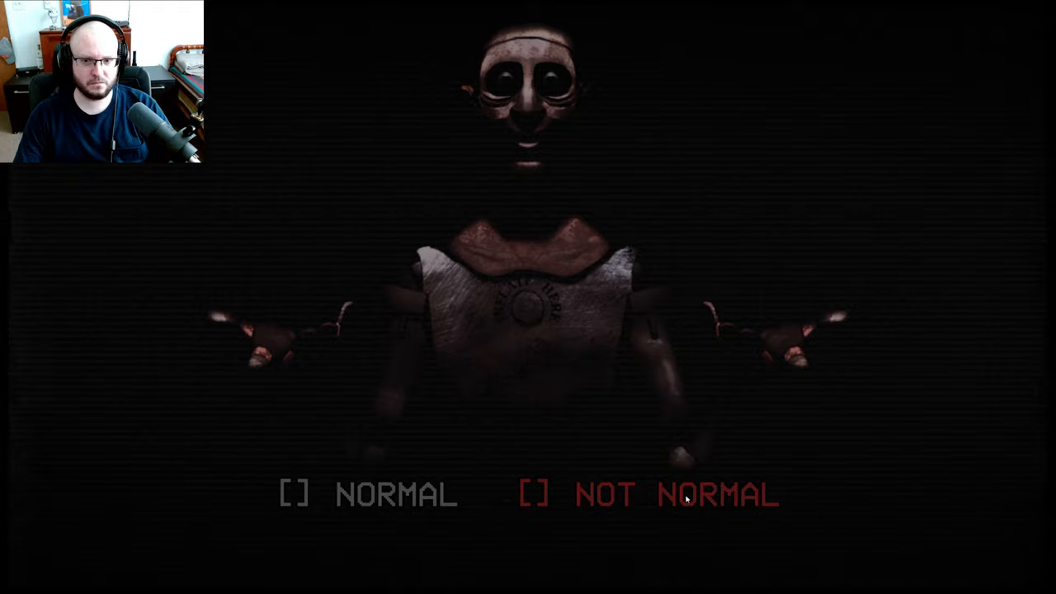
# Judge this puppet response as Not Normal.
pyautogui.click(676, 495)
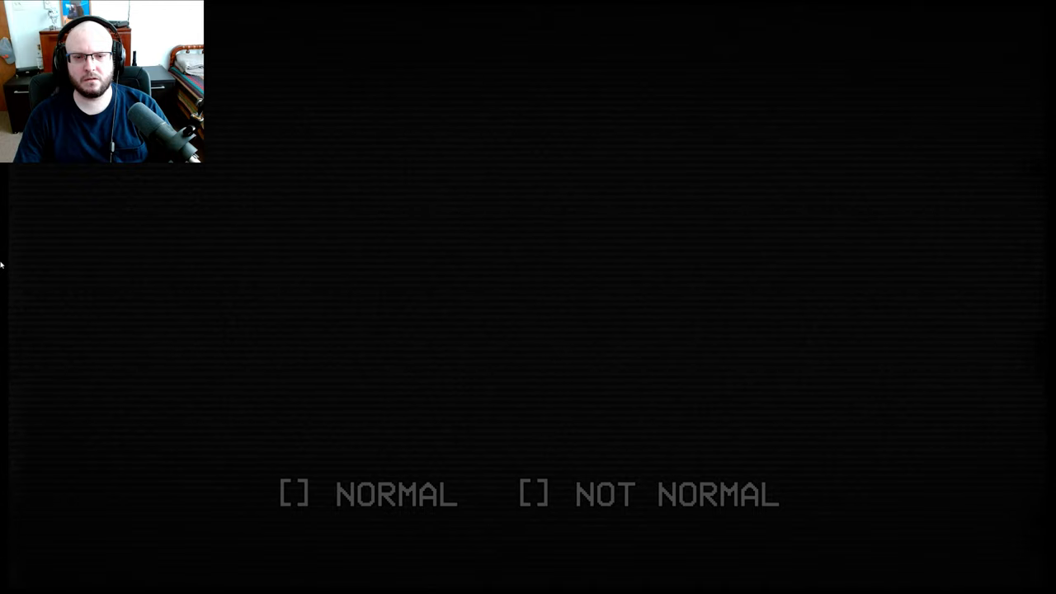
pyautogui.moveTo(251, 366)
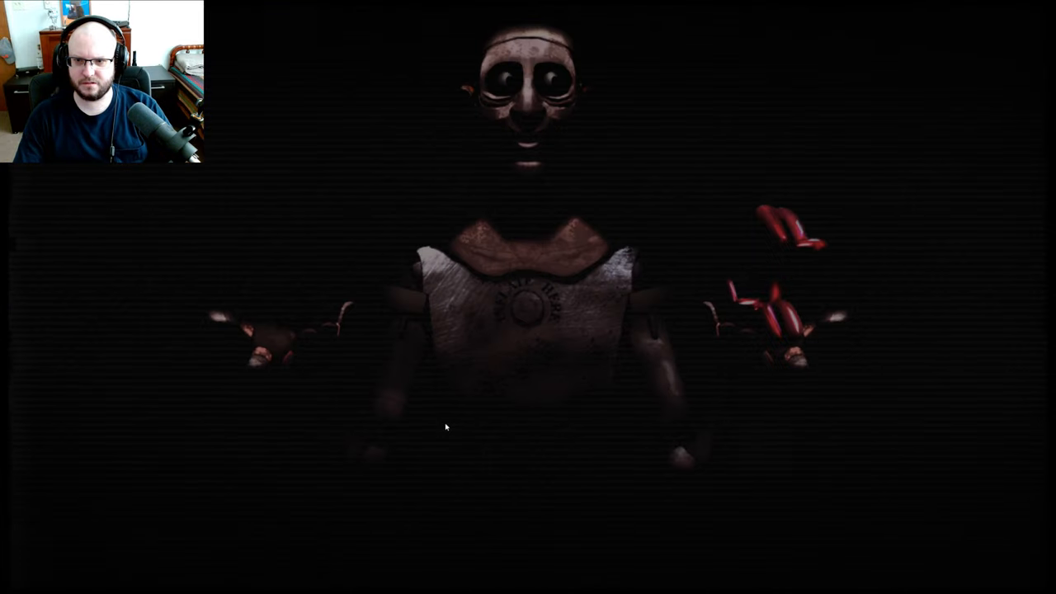
pyautogui.moveTo(769, 291)
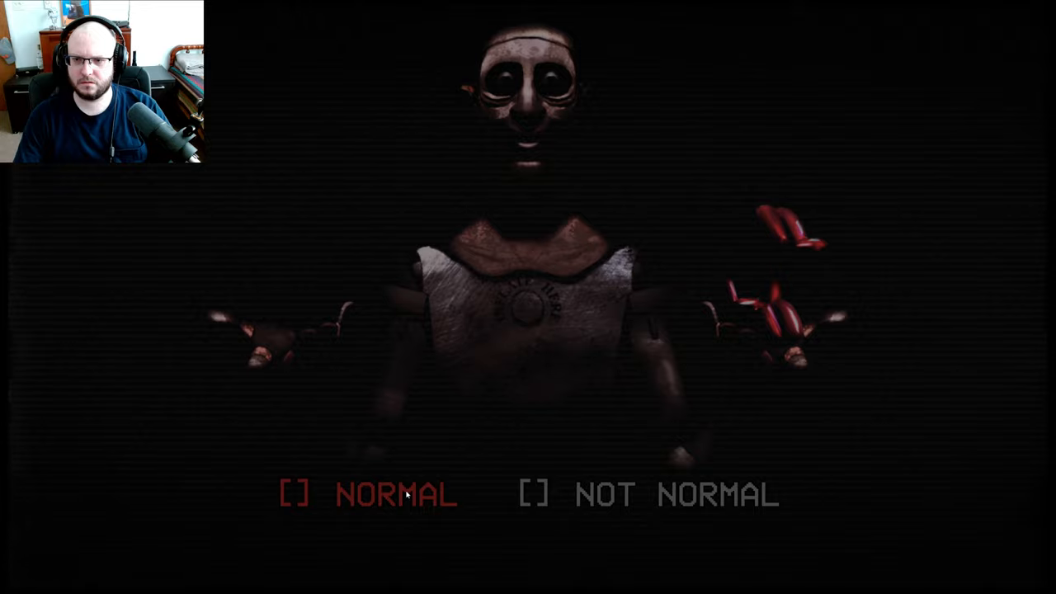
# Judge the final response as Normal, ending the assessment at the phone-call message about Cole.
pyautogui.click(396, 493)
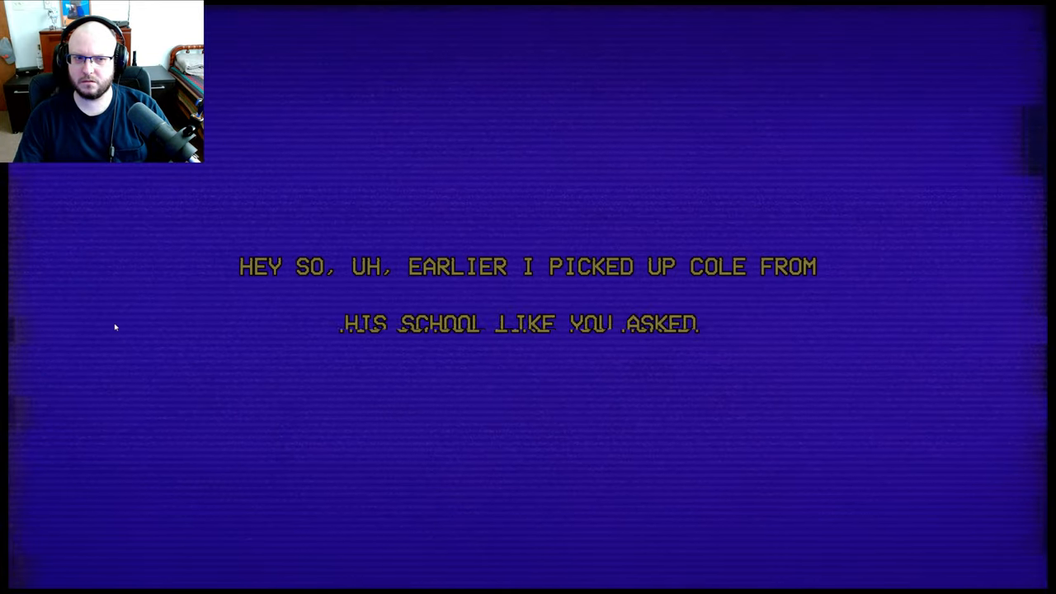